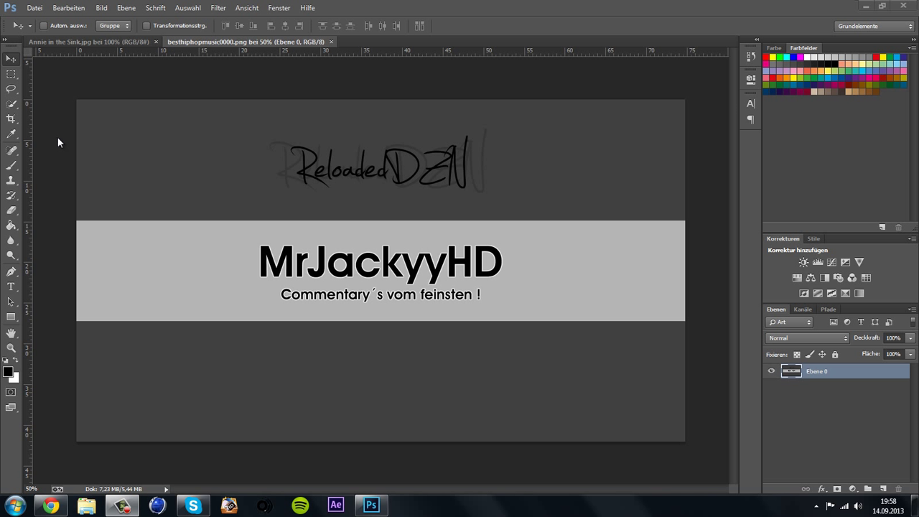
mouse_move(85, 63)
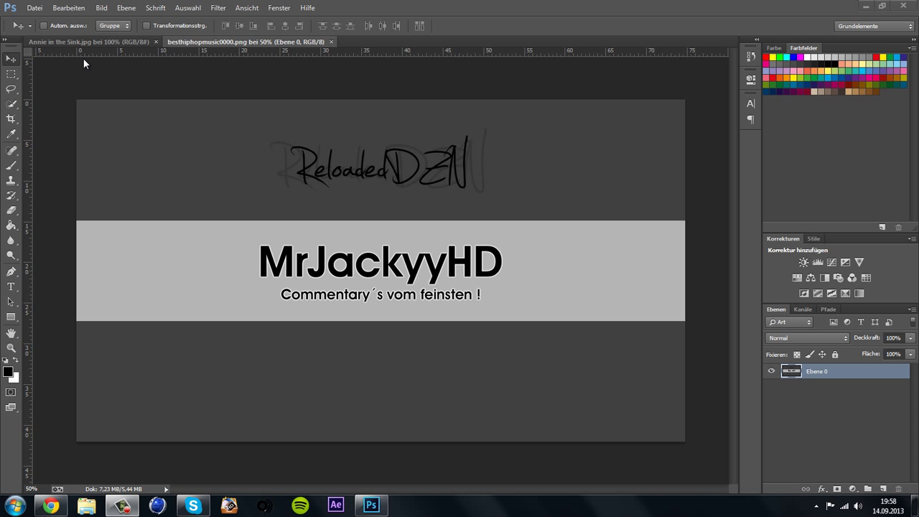
mouse_move(165, 146)
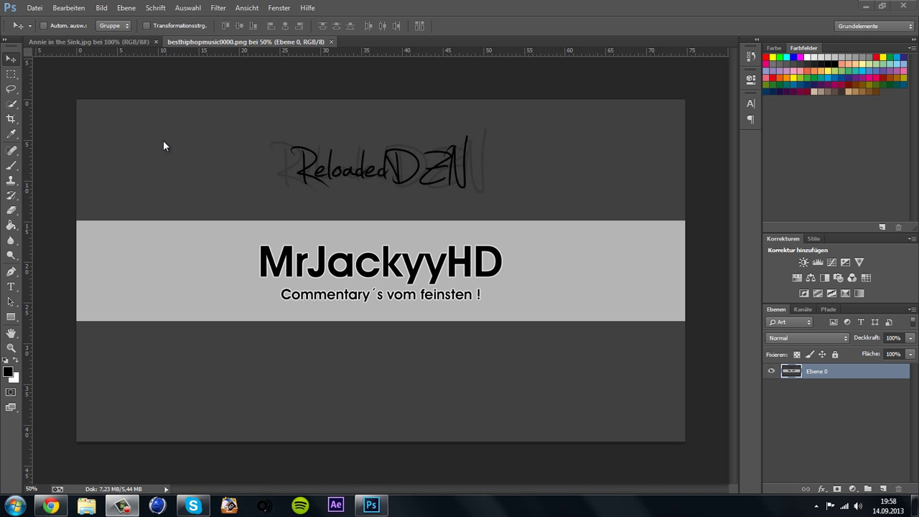
mouse_move(298, 172)
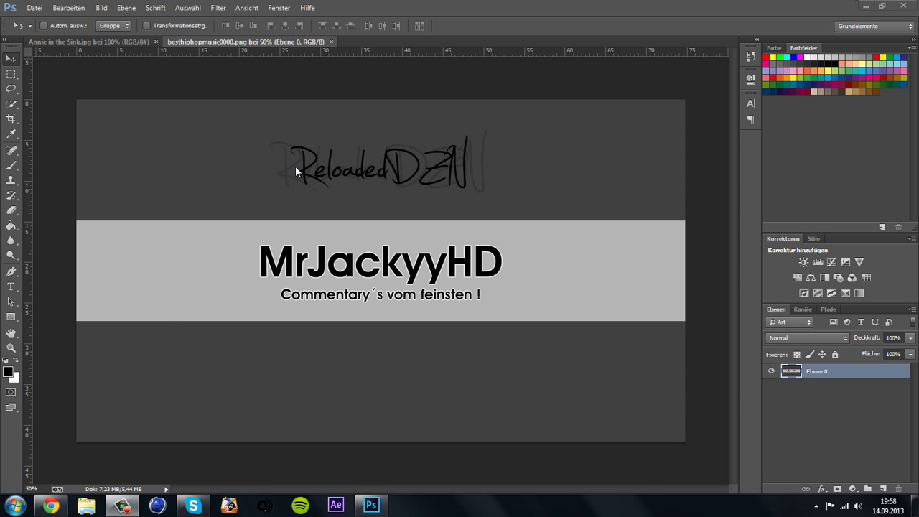
mouse_move(650, 398)
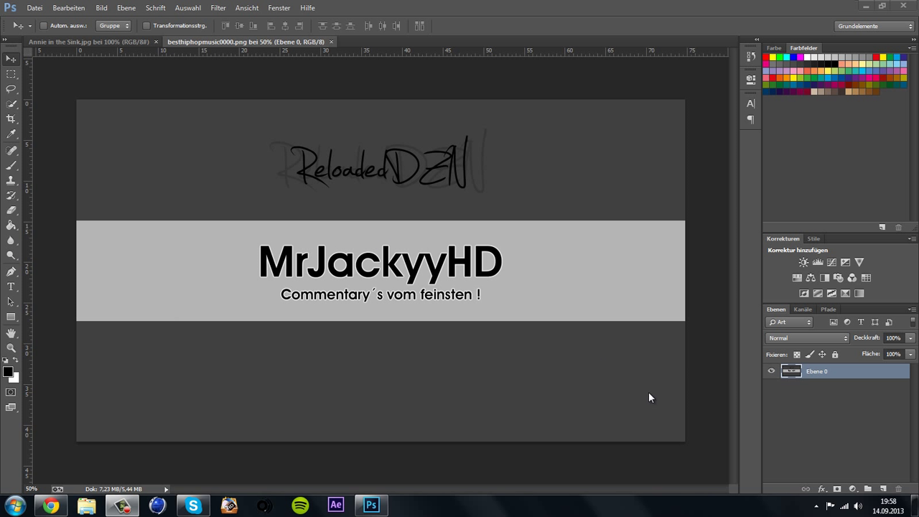
mouse_move(238, 268)
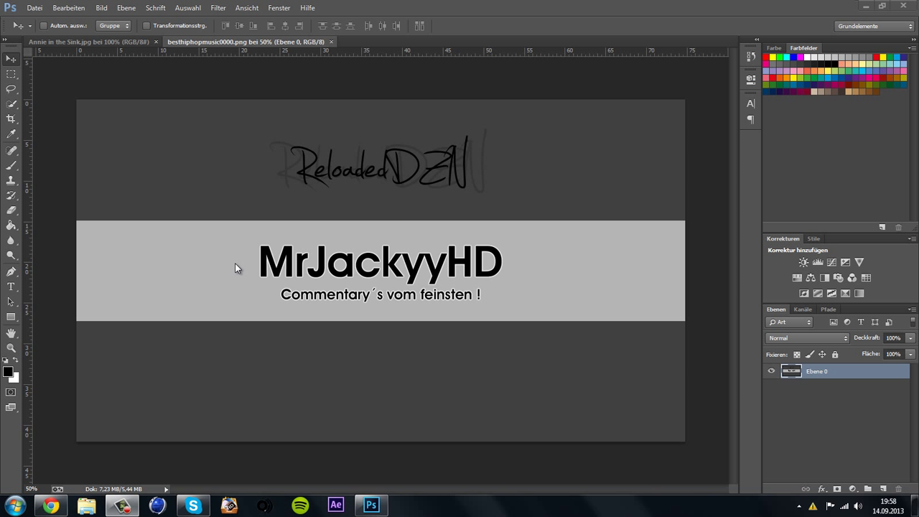
mouse_move(470, 174)
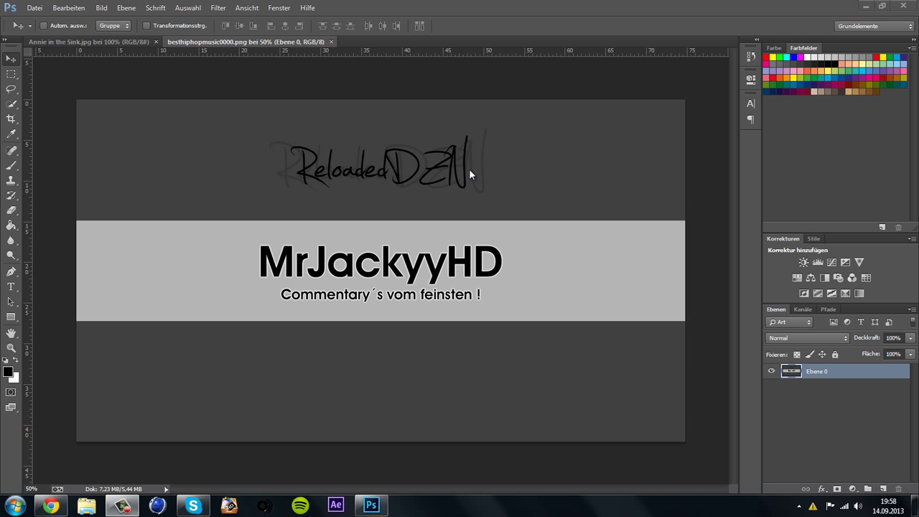
mouse_move(25, 200)
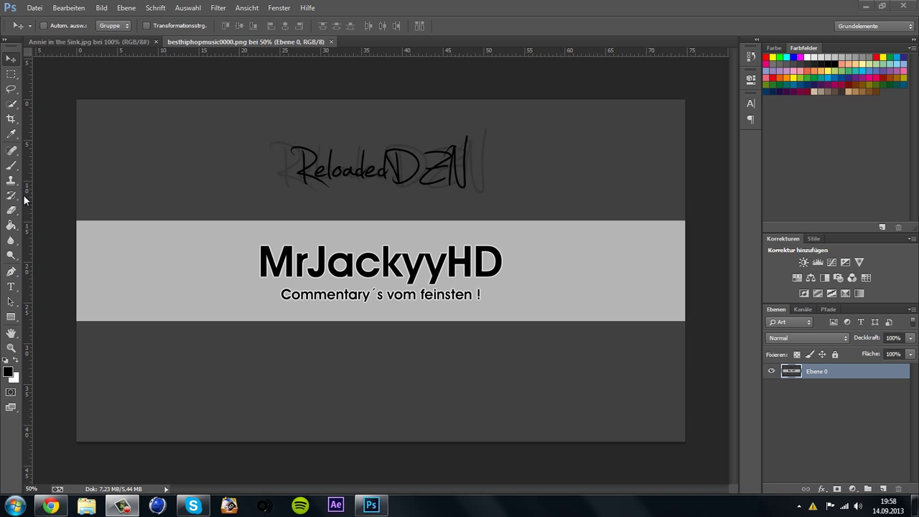
mouse_move(711, 478)
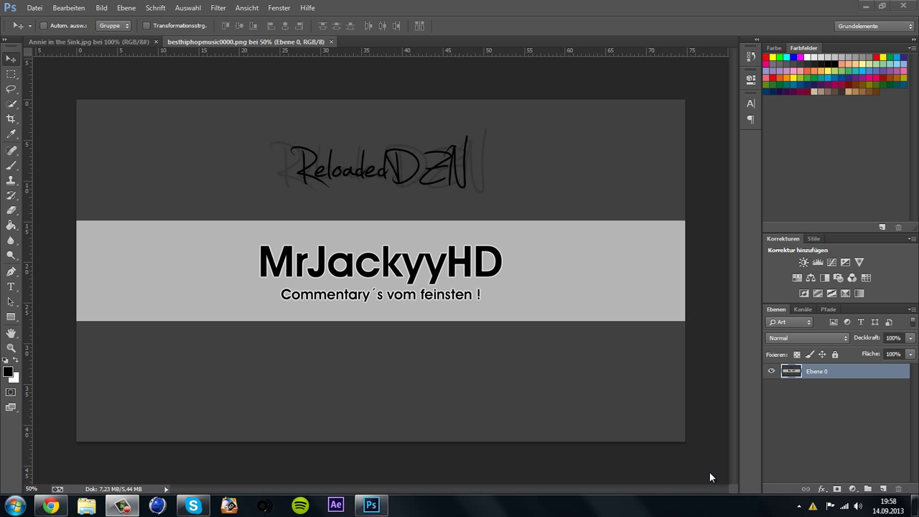
mouse_move(80, 303)
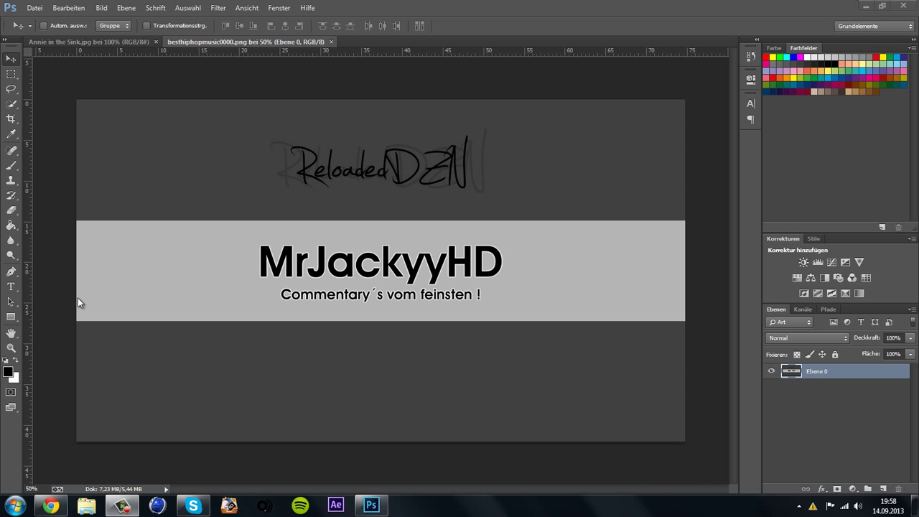
mouse_move(695, 154)
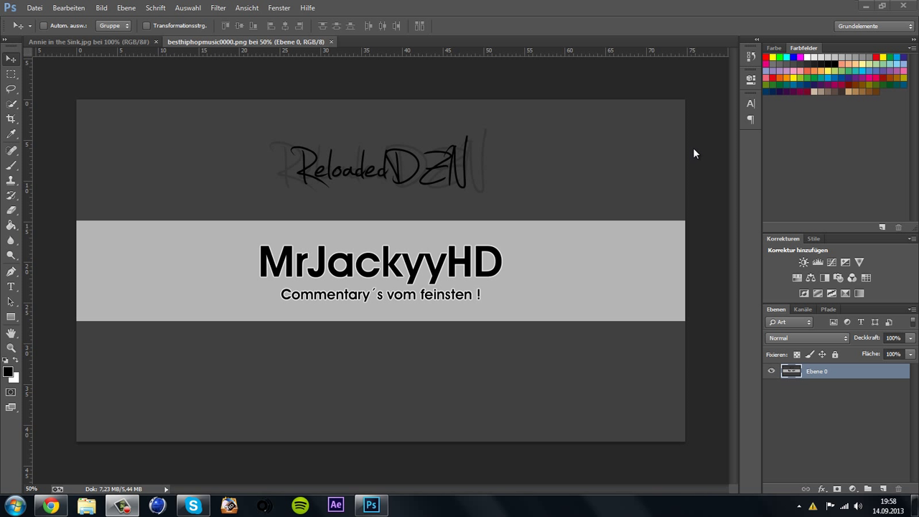
mouse_move(199, 94)
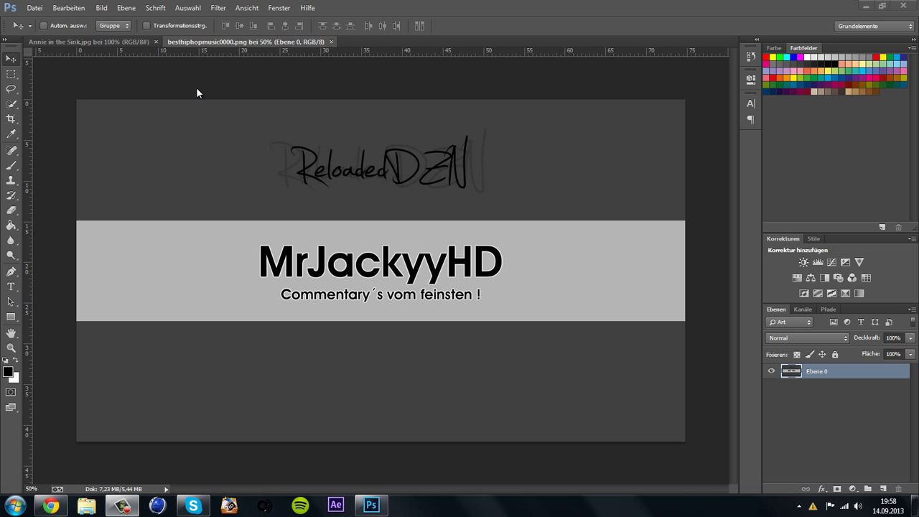
mouse_move(423, 137)
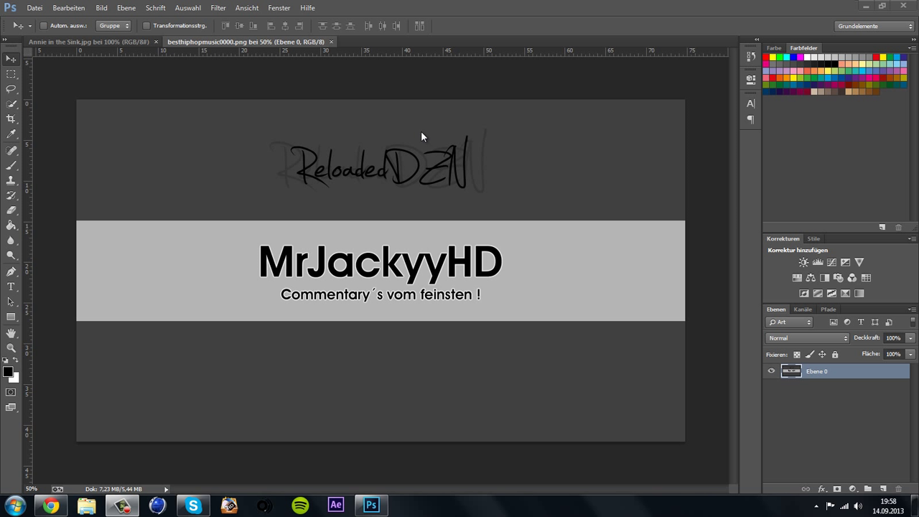
mouse_move(183, 94)
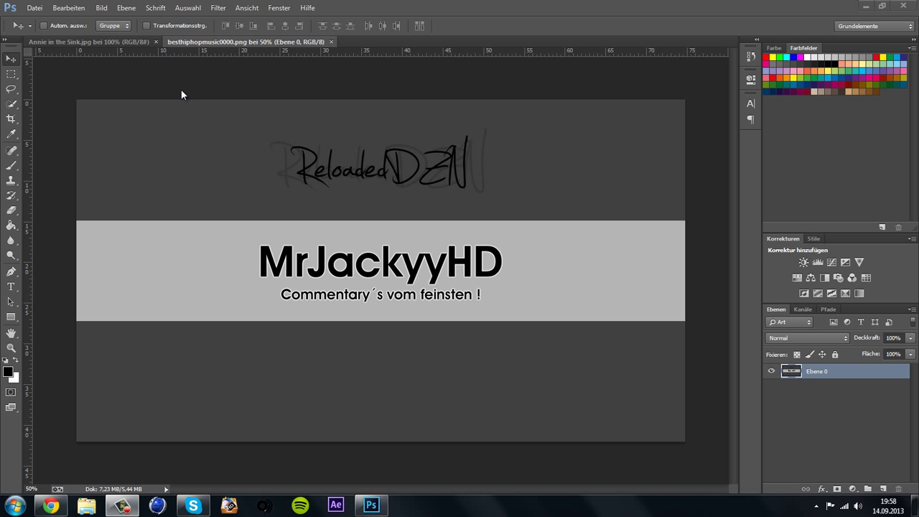
mouse_move(852, 431)
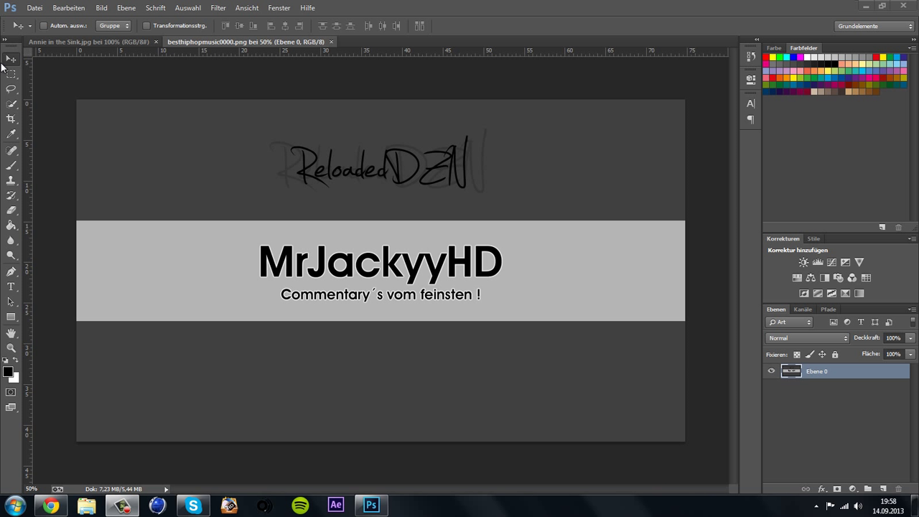
mouse_move(854, 426)
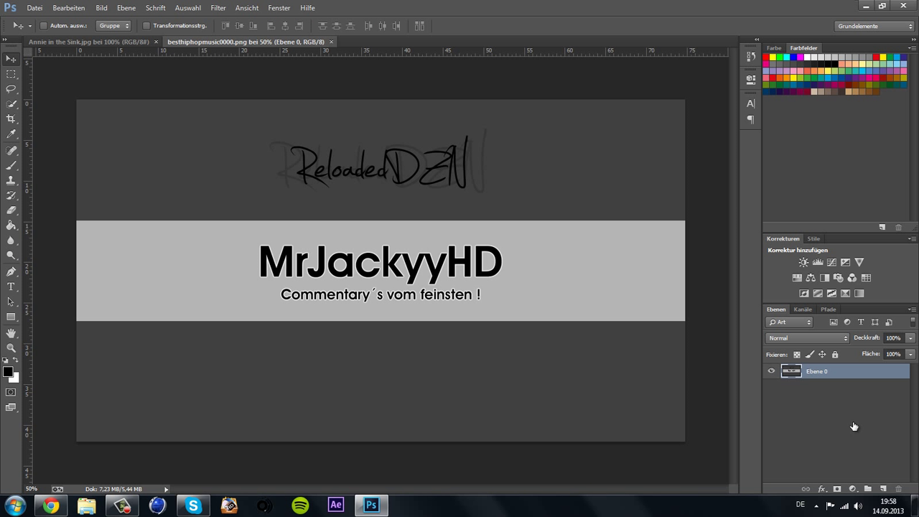
mouse_move(533, 220)
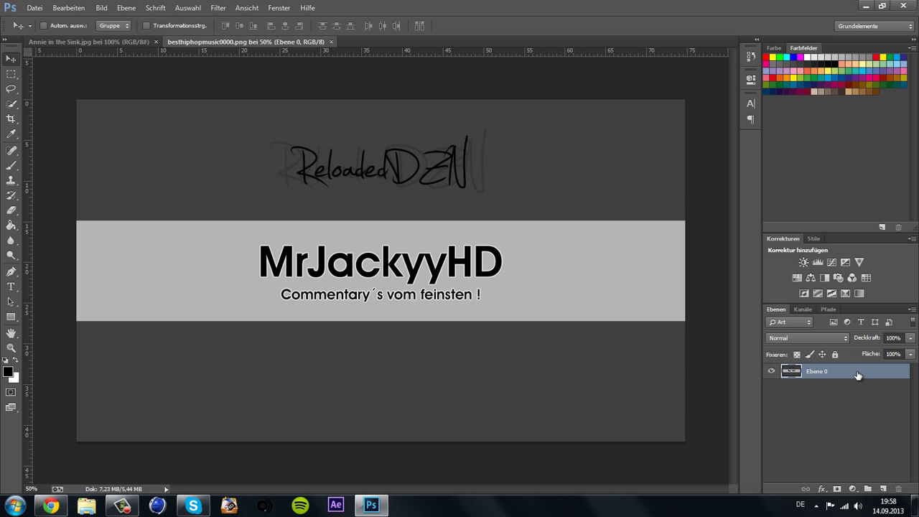
mouse_move(861, 377)
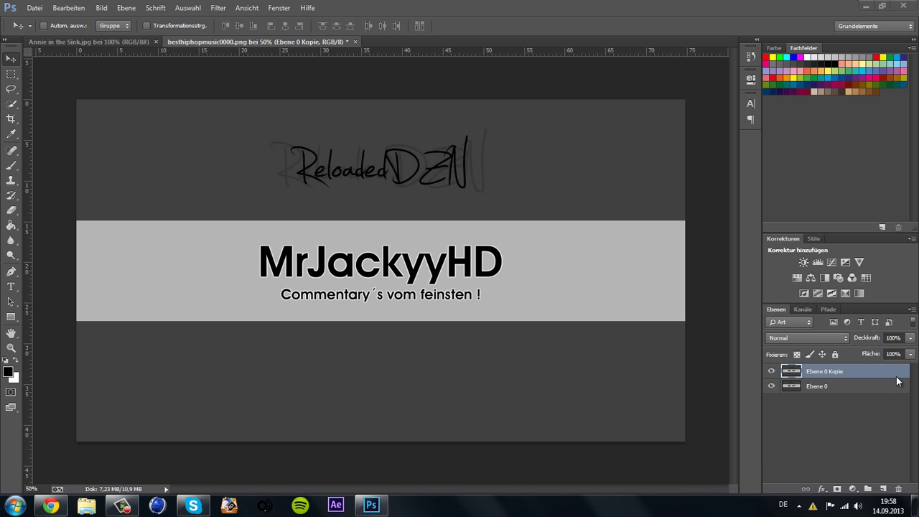
In Ebene 0 Kopie's Blending Options, exclude the red and blue channels, leaving only green
double_click(825, 372)
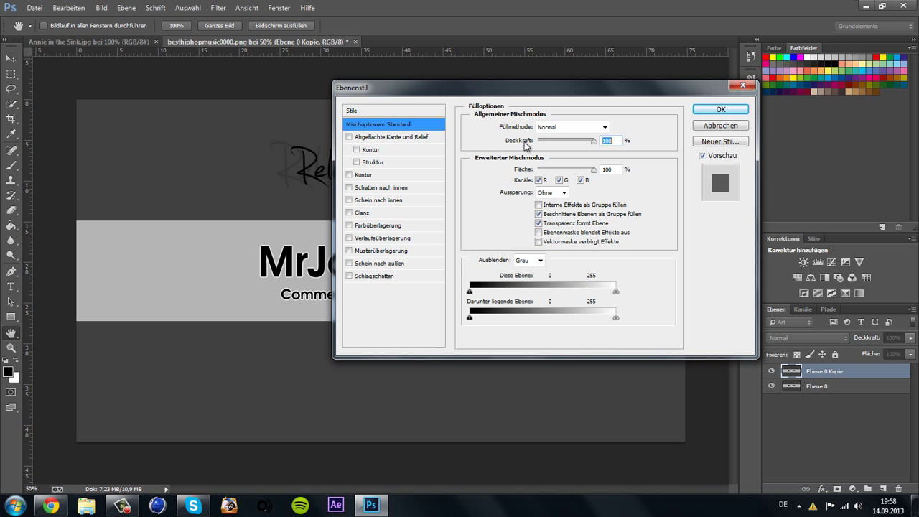
mouse_move(523, 187)
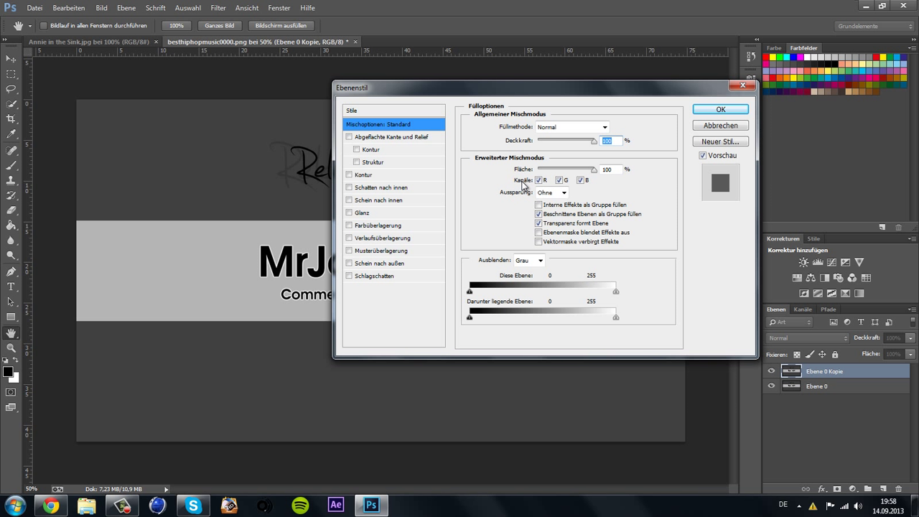
left_click(559, 181)
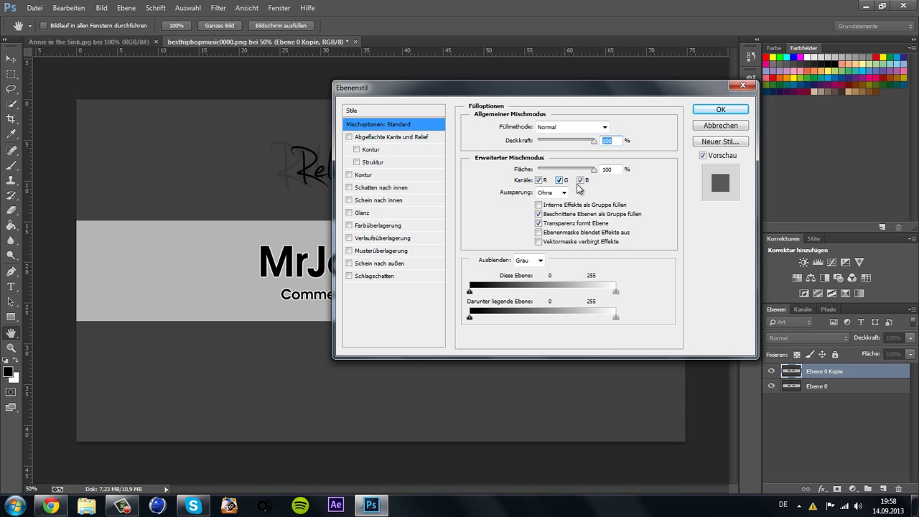
left_click(581, 180)
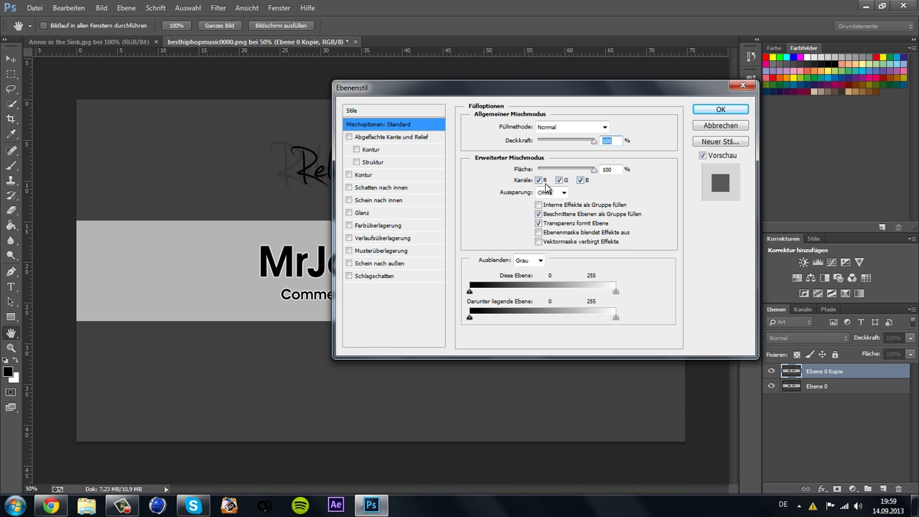
left_click(539, 180)
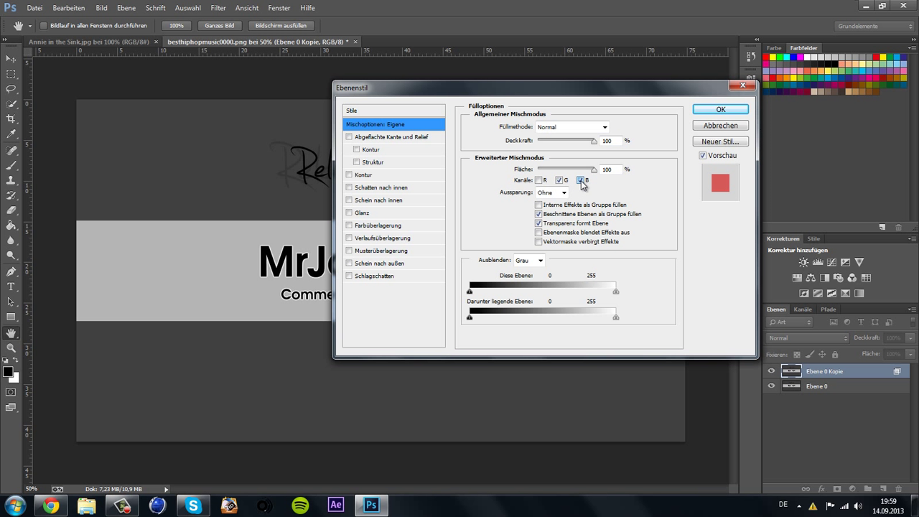
left_click(582, 180)
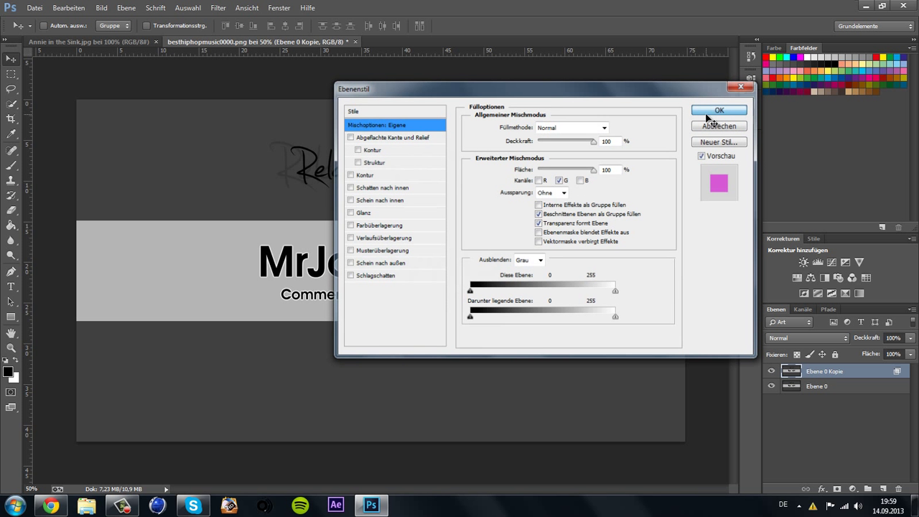
left_click(719, 110)
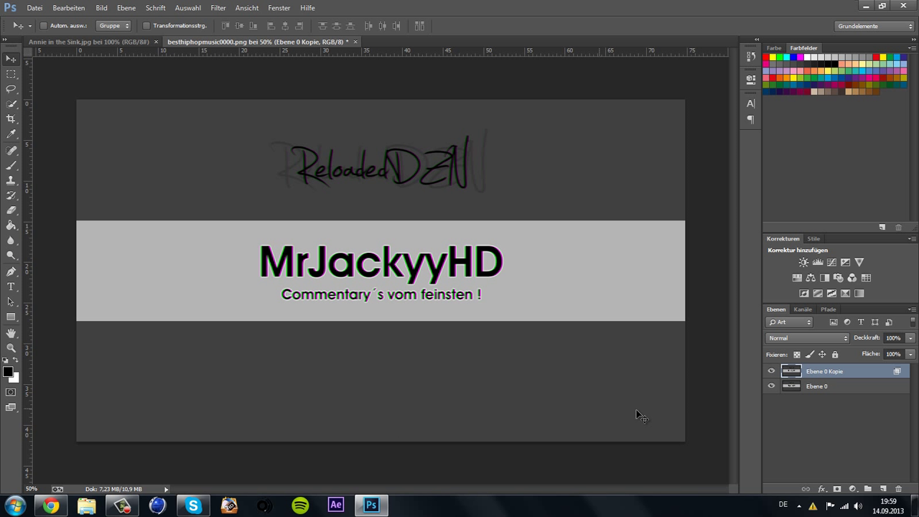
Make a second banner layer copy and exclude its green channel, leaving red and blue
left_click(817, 386)
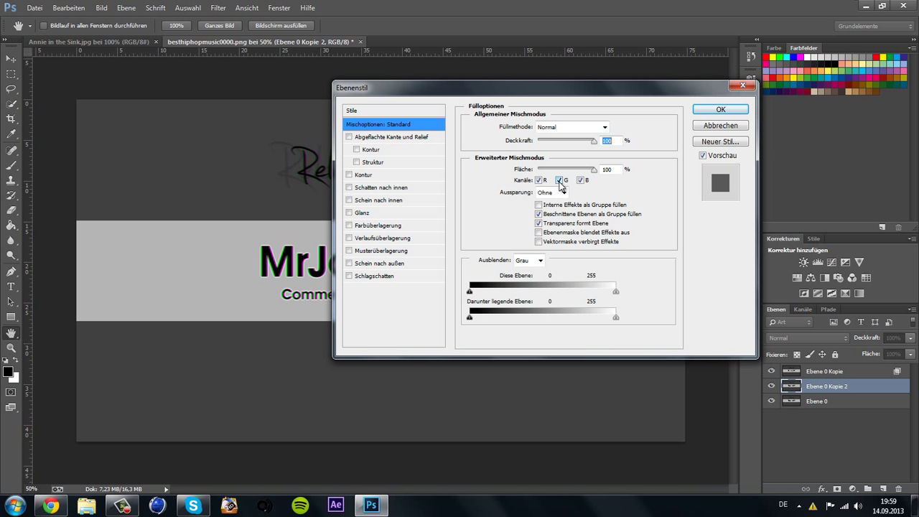
mouse_move(559, 181)
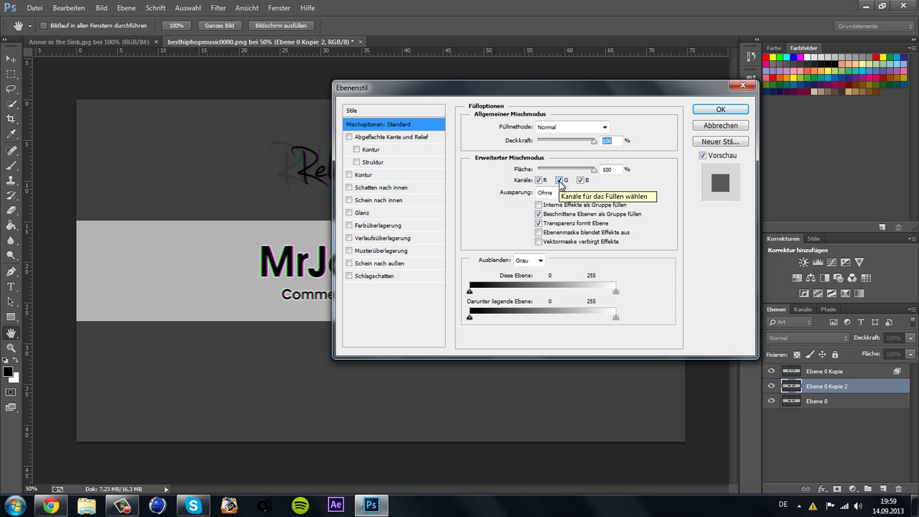
left_click(559, 180)
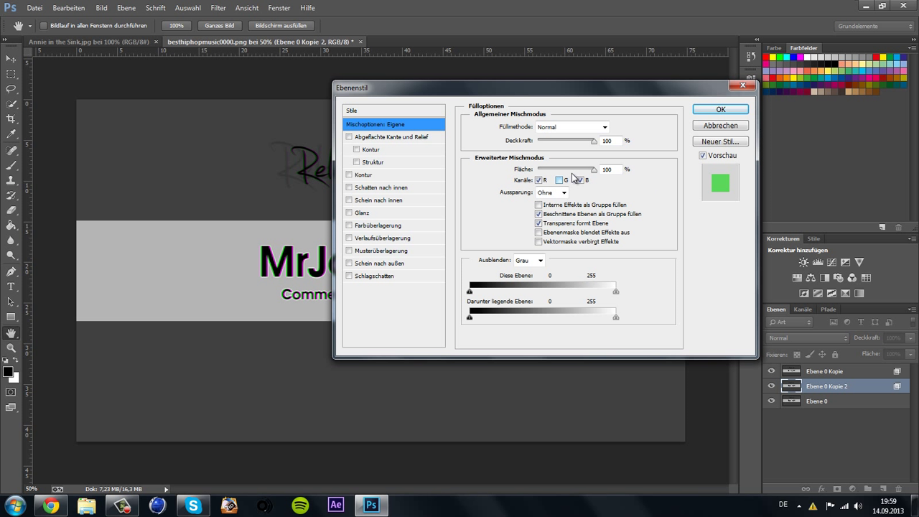
left_click(720, 110)
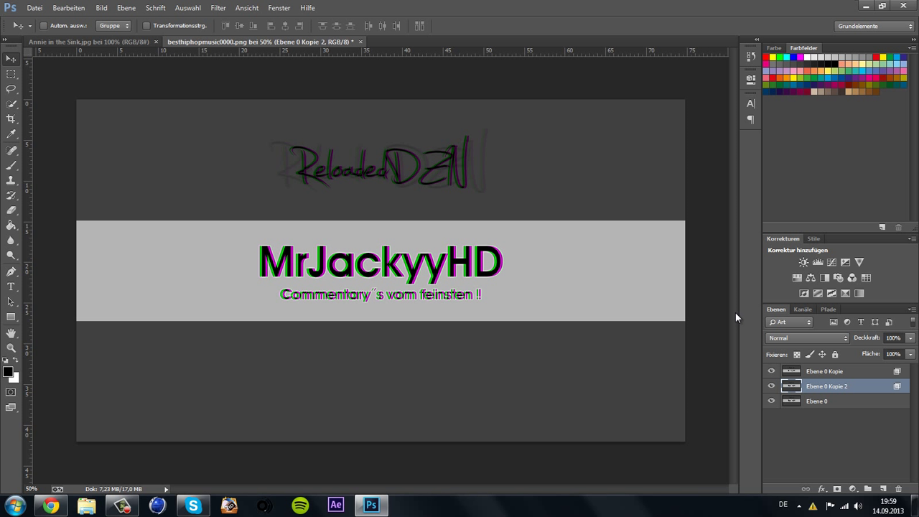
mouse_move(409, 291)
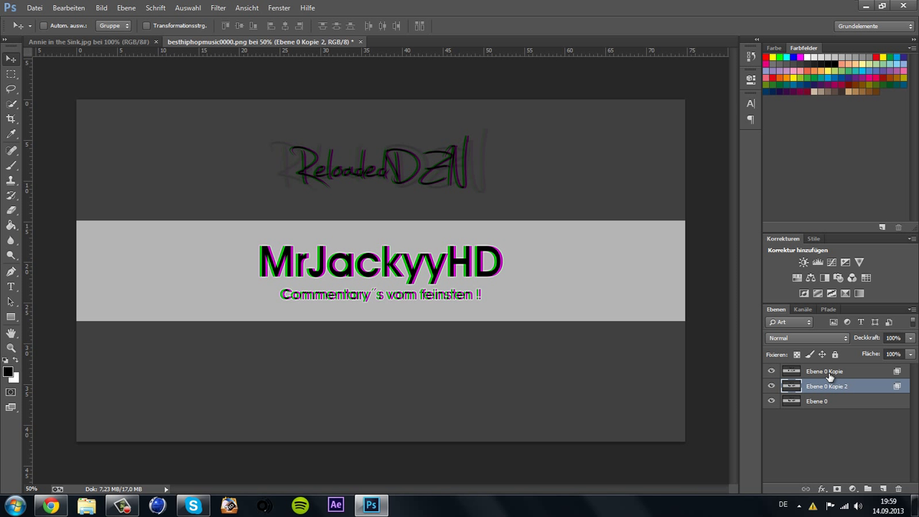
Select both banner copy layers together for the 40% opacity change
left_click(825, 371)
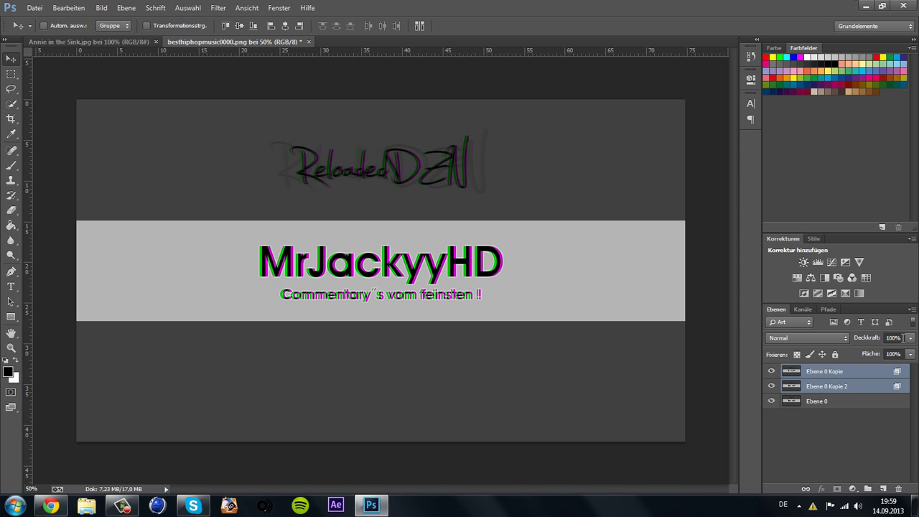
mouse_move(910, 339)
type("40")
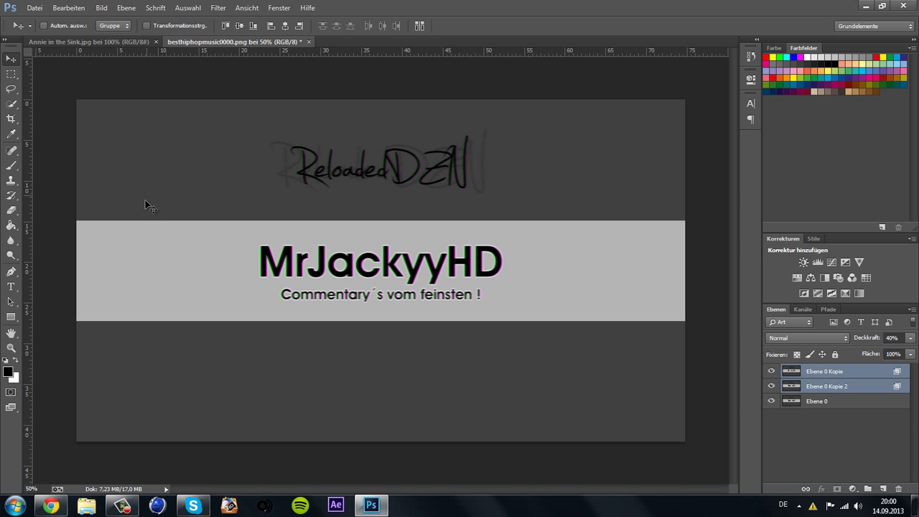
mouse_move(339, 262)
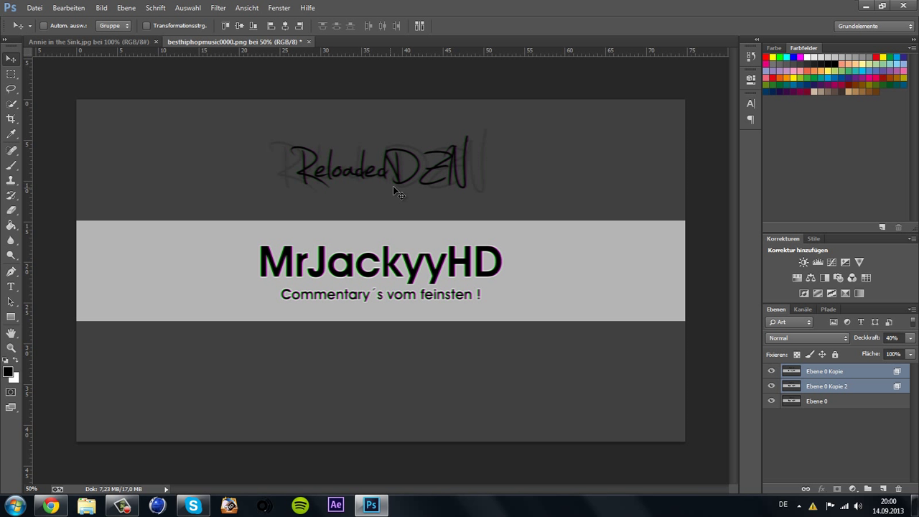
mouse_move(86, 75)
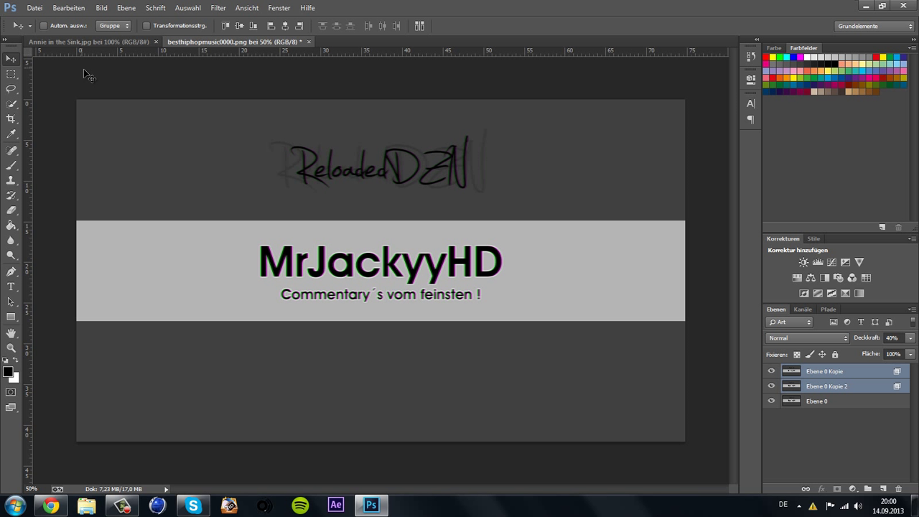
Switch to the Annie in the Sink photo and exclude a colour channel from copy layer Ebene 1
left_click(86, 41)
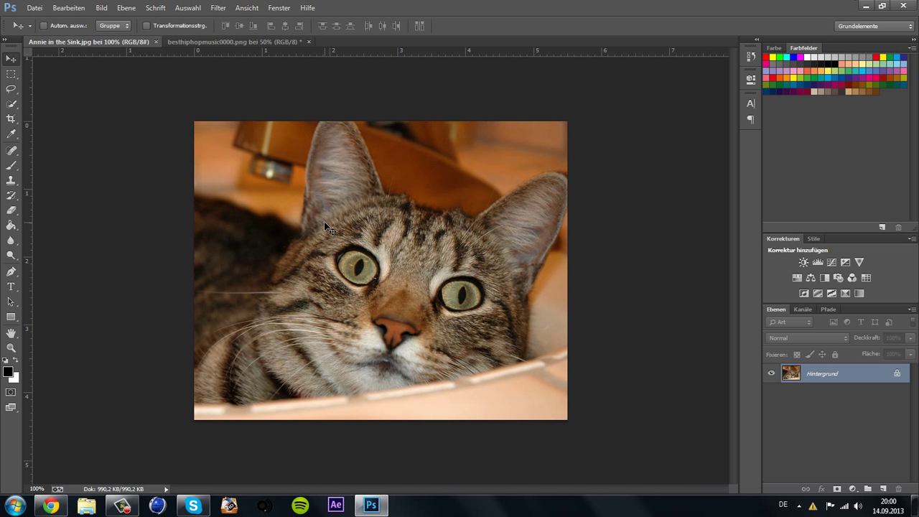
mouse_move(617, 359)
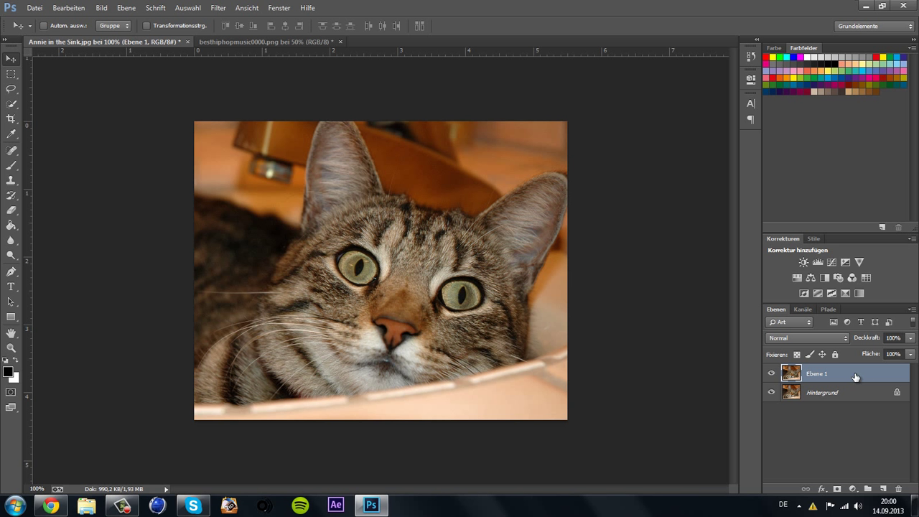
double_click(818, 374)
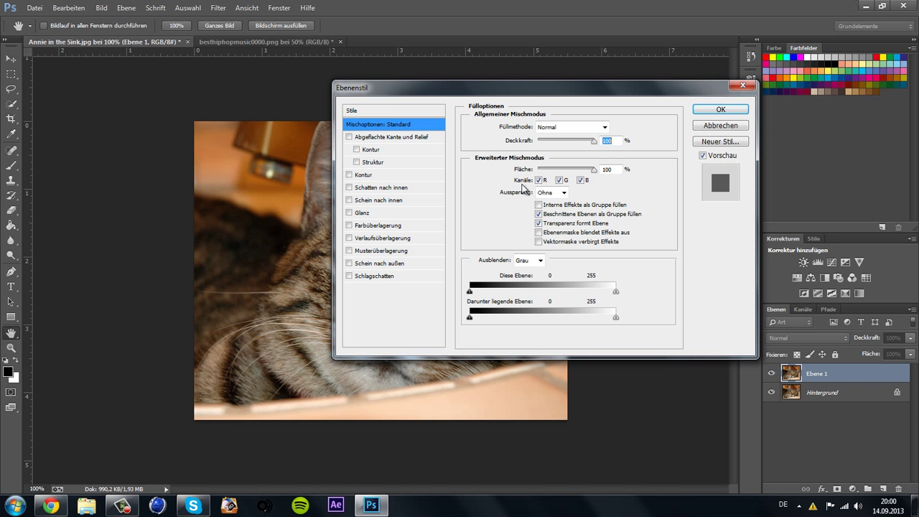
left_click(538, 180)
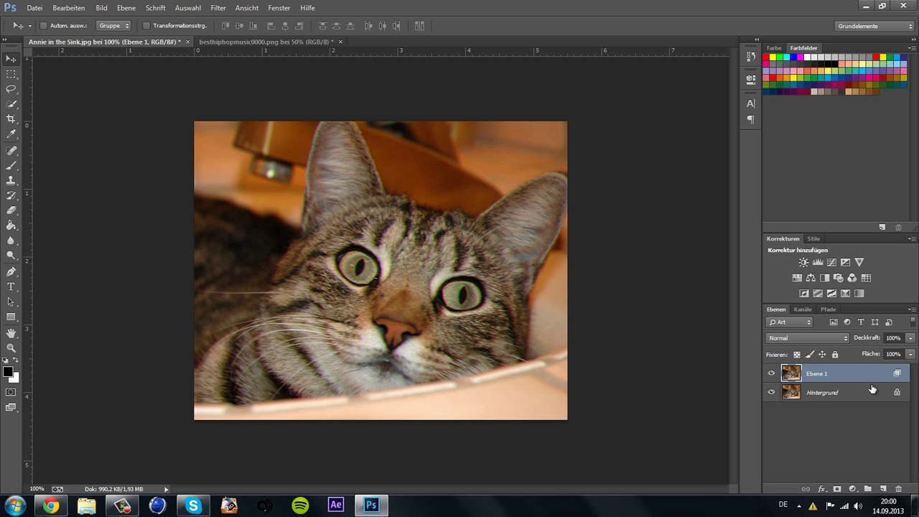
left_click(823, 392)
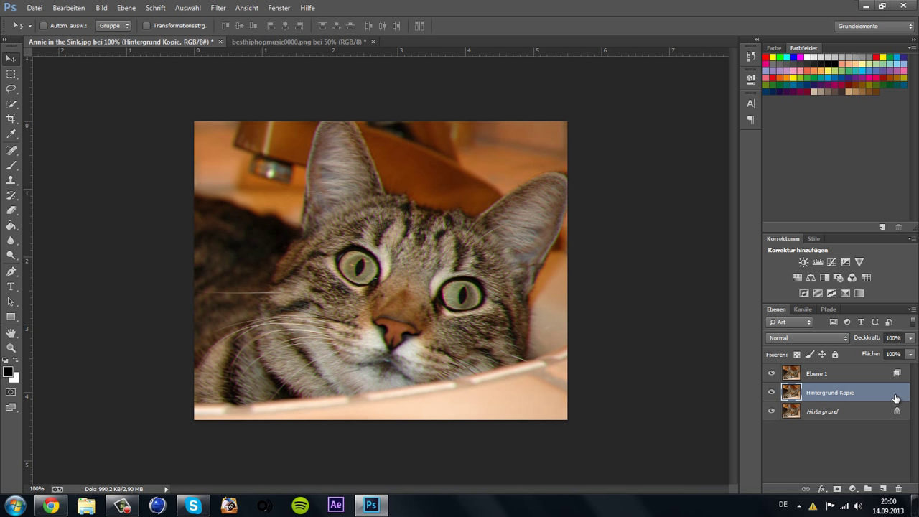
Exclude green from the Hintergrund copy and select both cat copies for 50% opacity
double_click(830, 393)
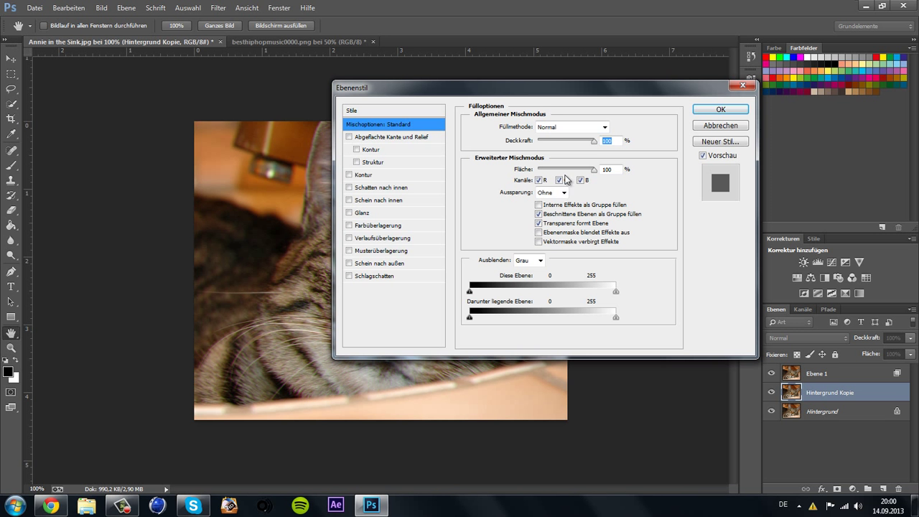
left_click(559, 180)
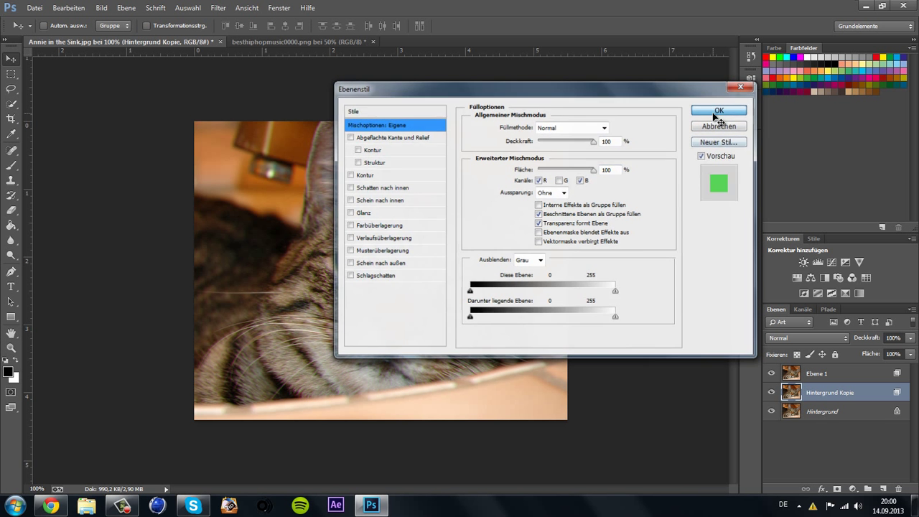
left_click(719, 111)
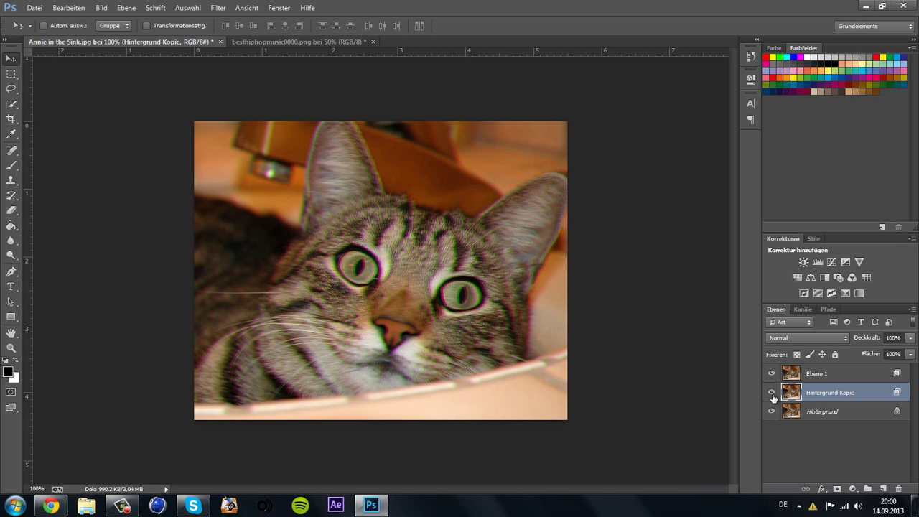
left_click(772, 392)
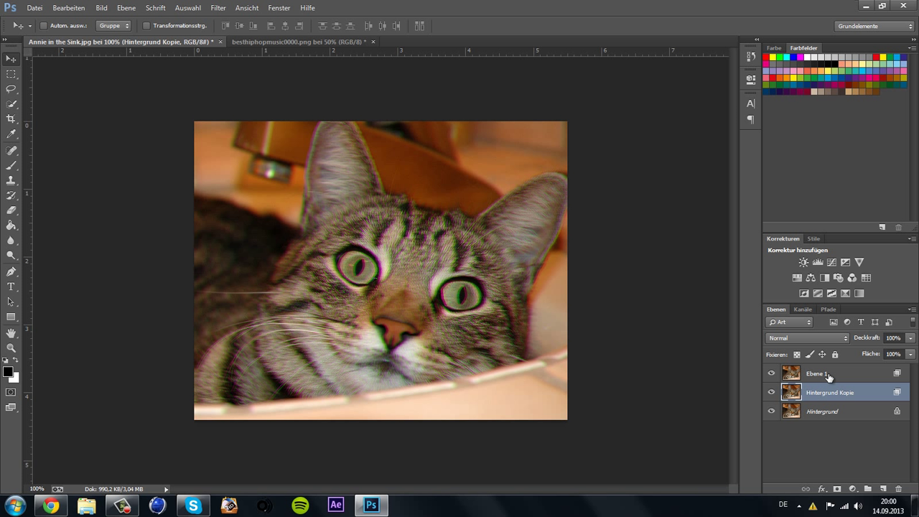
left_click(817, 372)
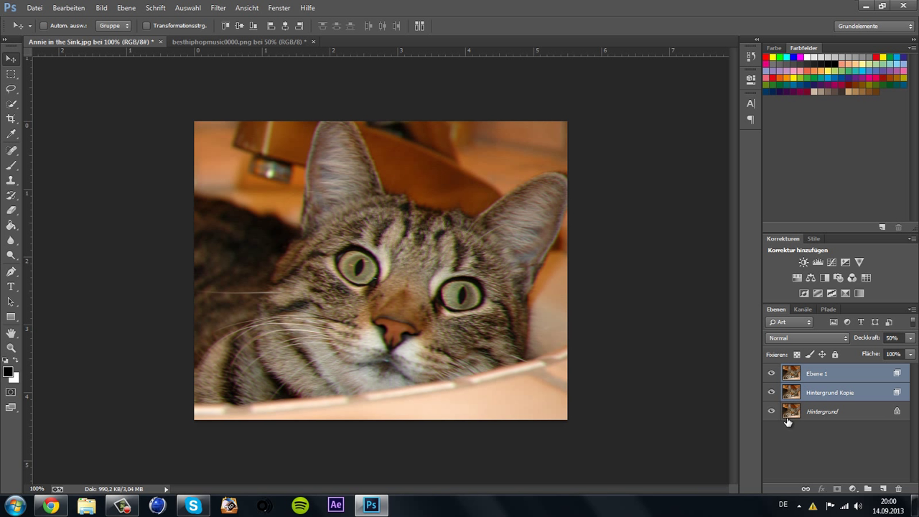
Click the cat photo's layer in the Layers panel before minimising Photoshop to the desktop
left_click(831, 392)
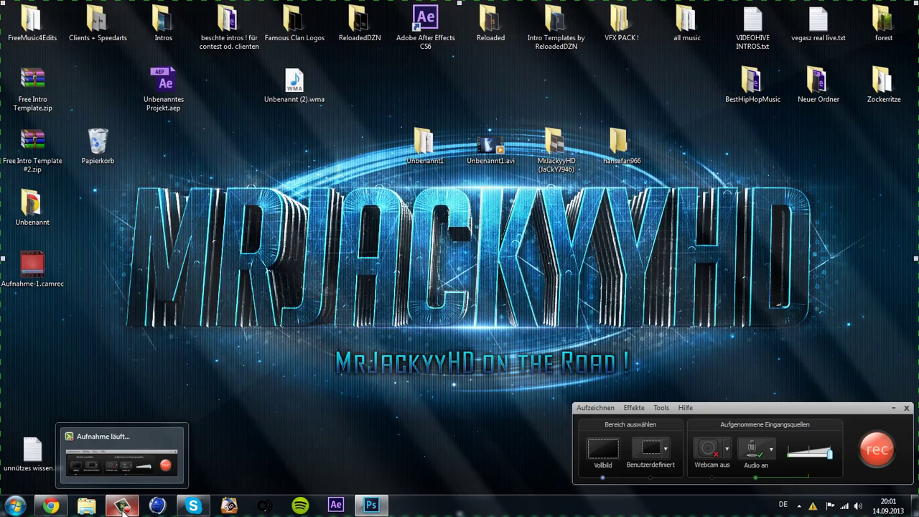
Restore the Photoshop window from the taskbar to show the colour-split cat photo again
left_click(371, 506)
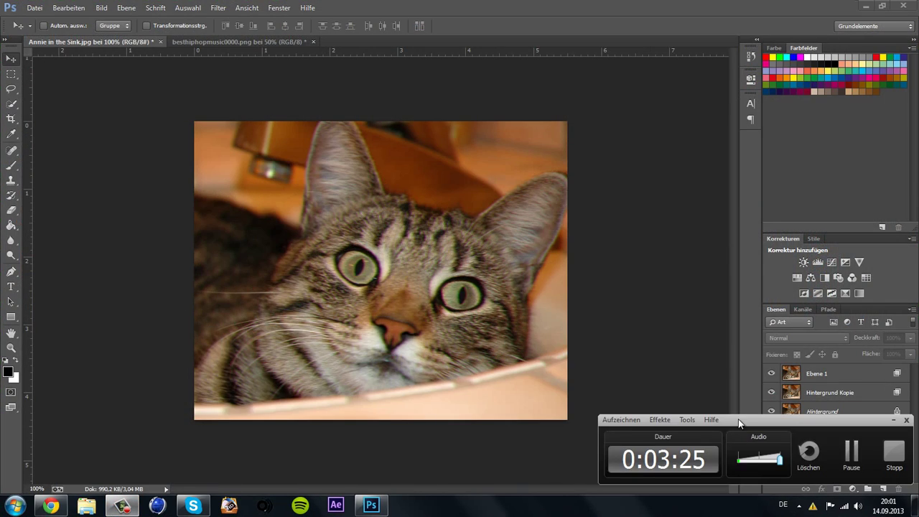
left_click_drag(740, 419, 541, 168)
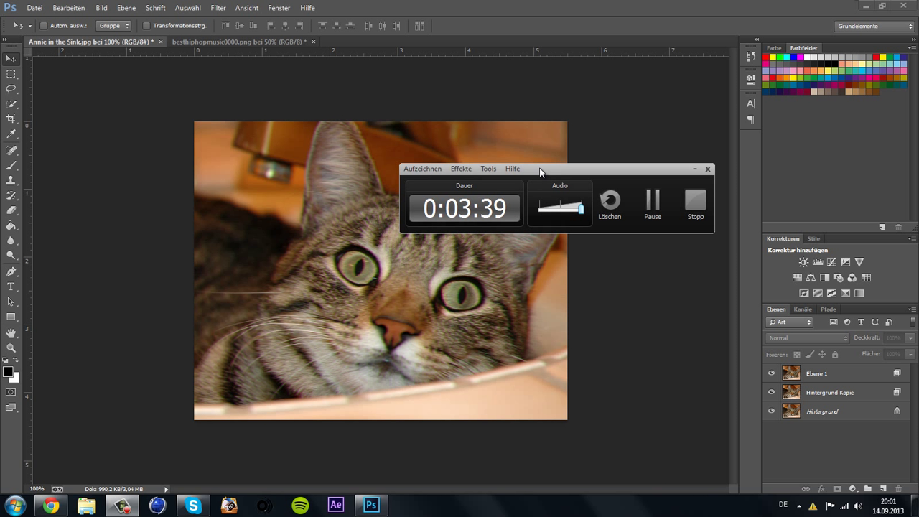
mouse_move(593, 187)
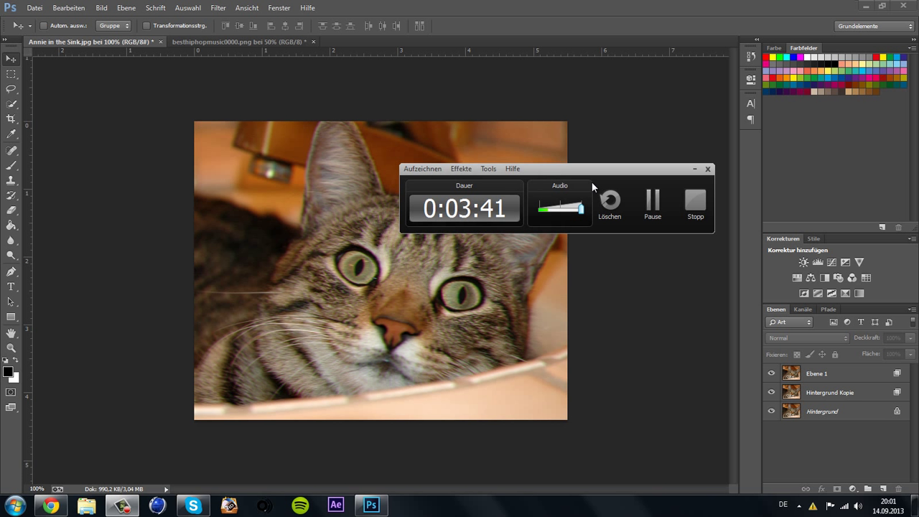